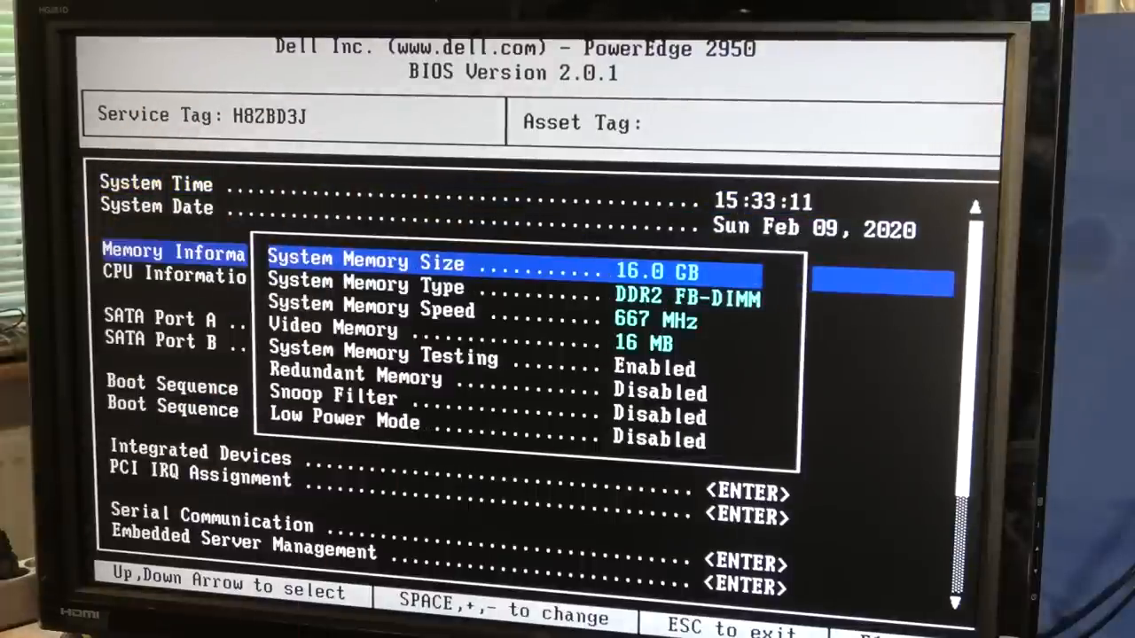
Step through the memory type and speed entries, then the processor's Level 2 cache details.
key("Down")
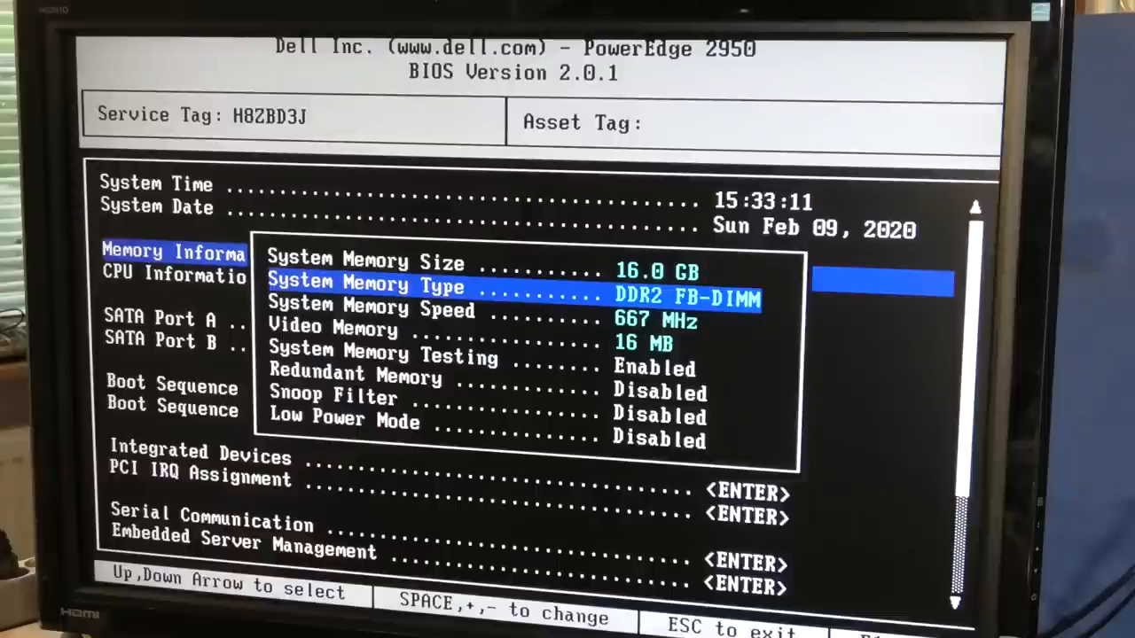
key("Down")
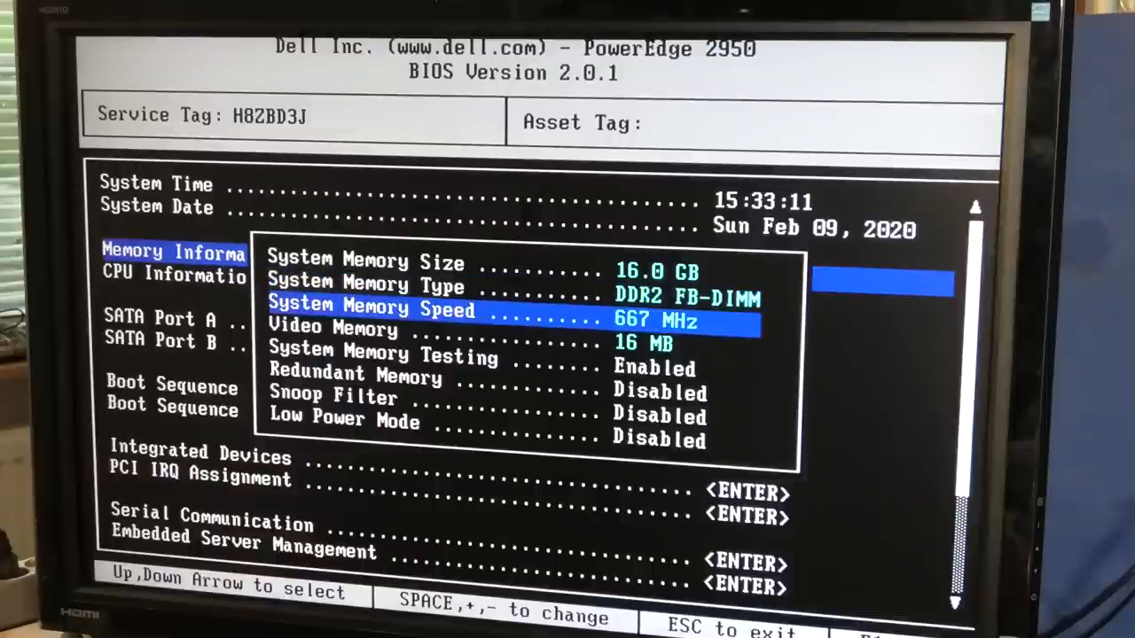
key("Down")
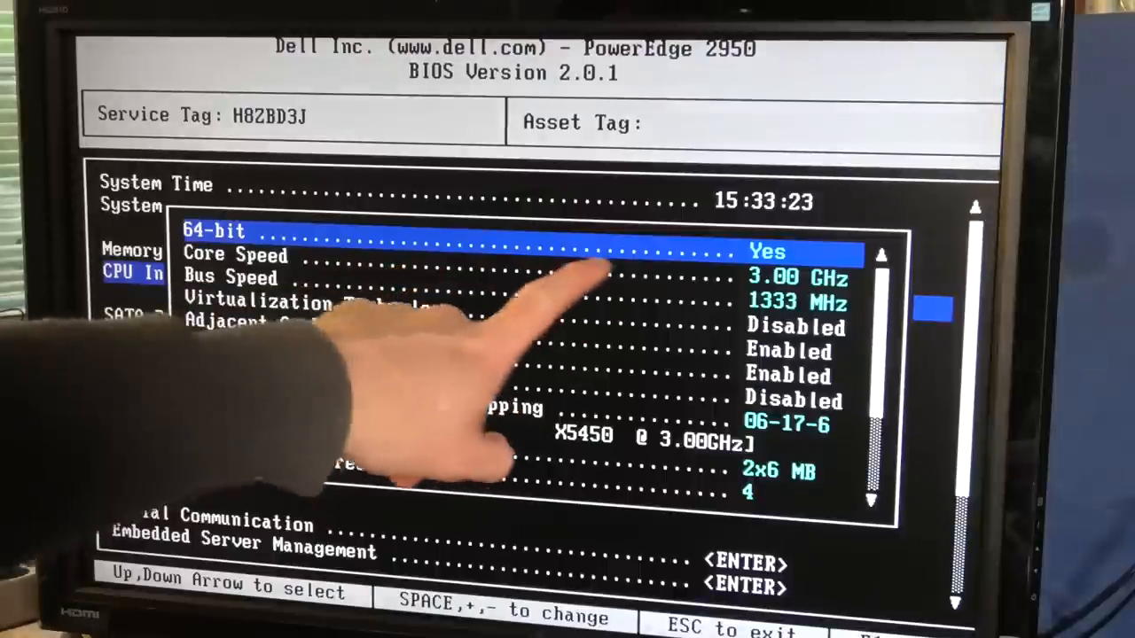
key("Down")
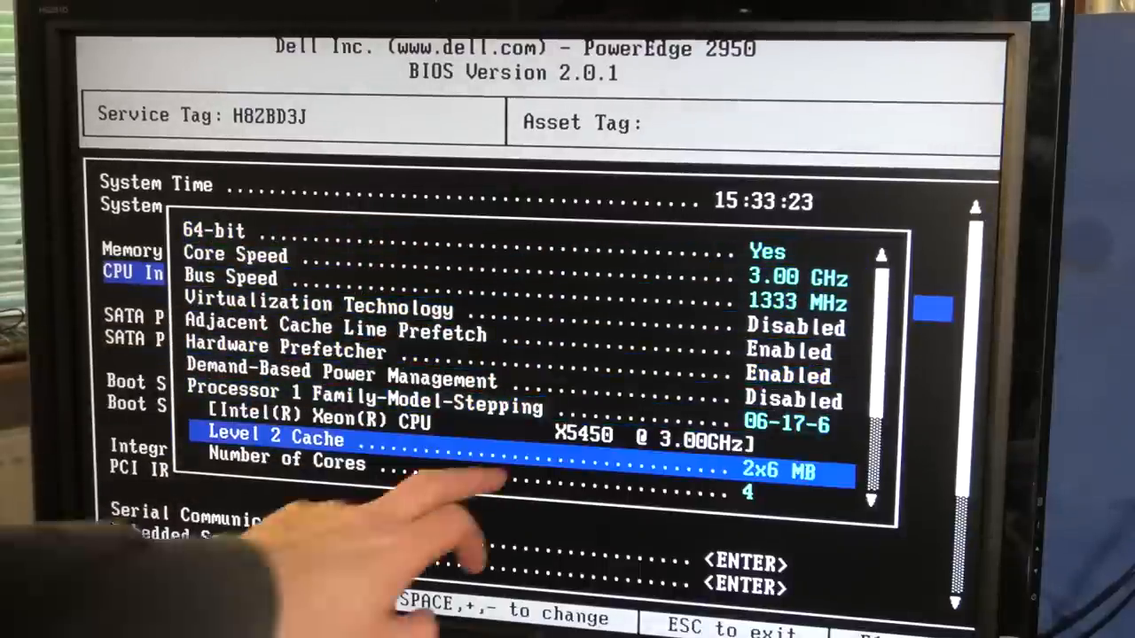
key("up")
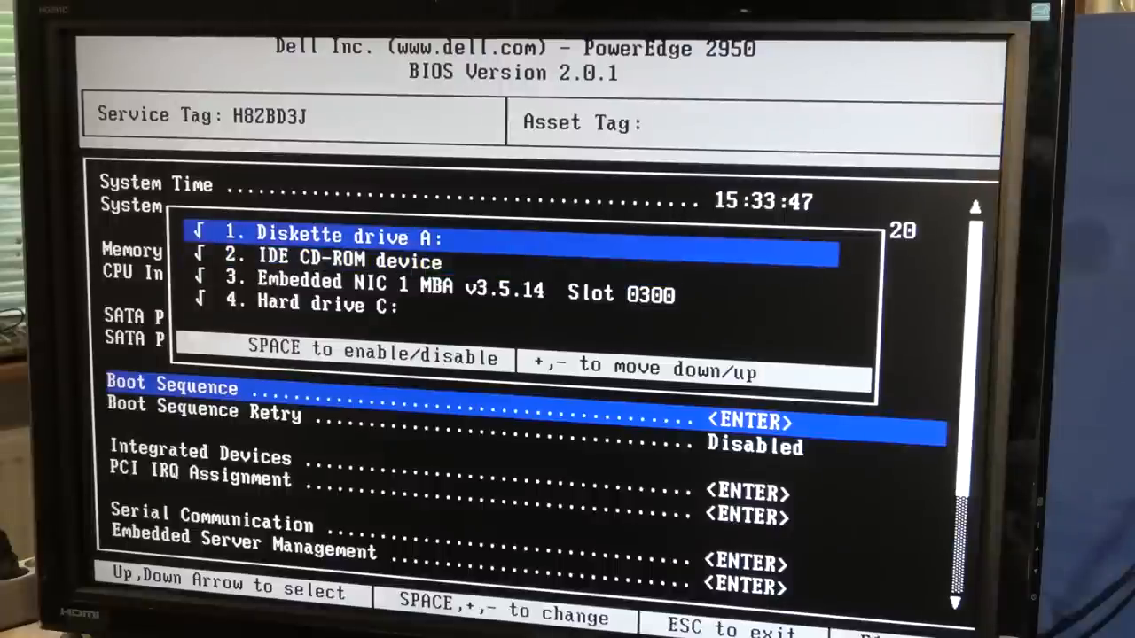
Review the CD-ROM, hard drive and network entries in the boot sequence.
key("Down")
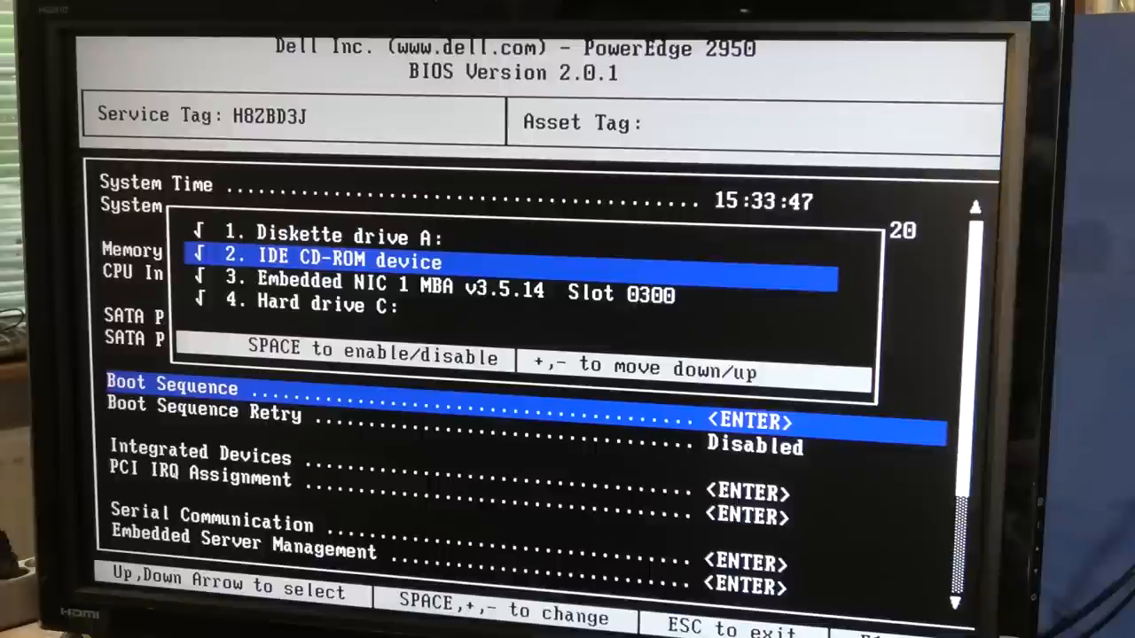
key("down")
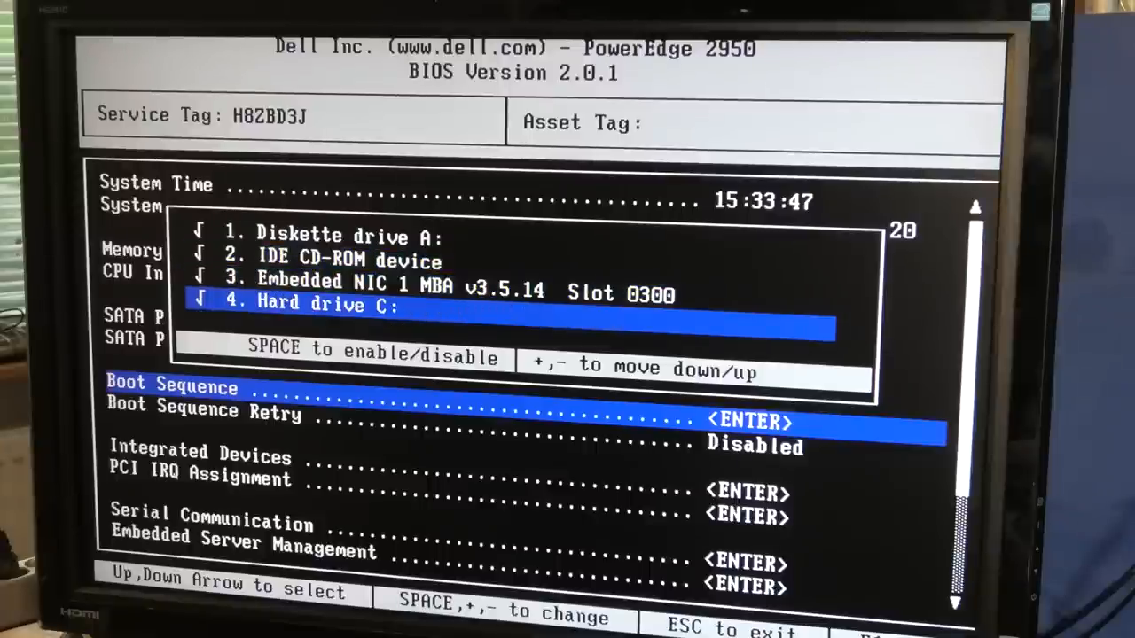
key("Up")
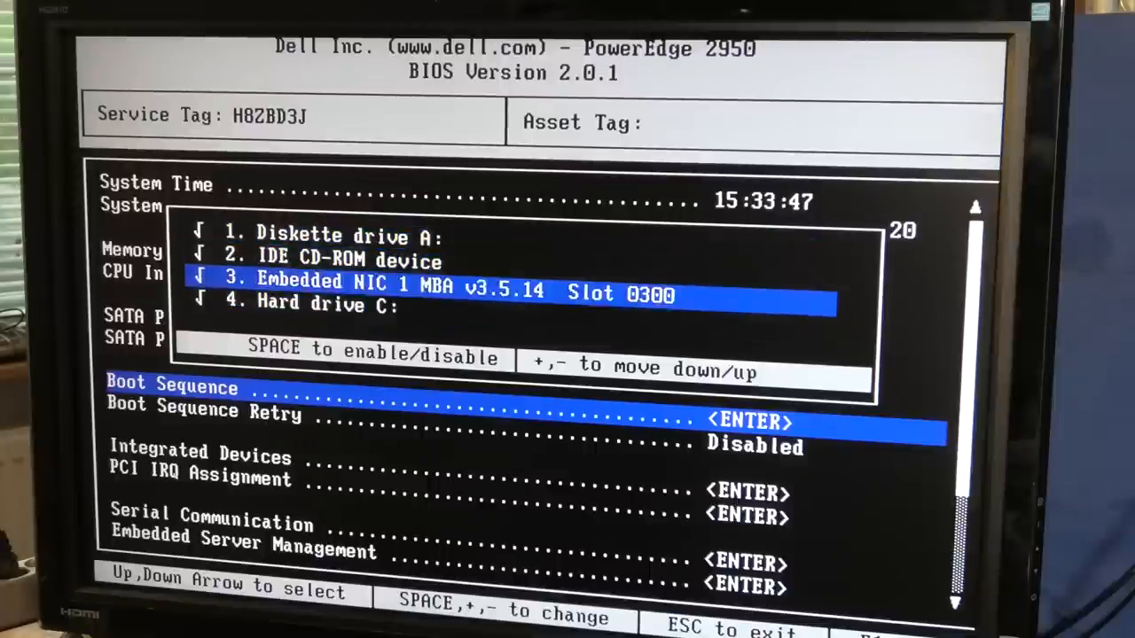
Check the internal USB port and second network port in Integrated Devices.
key("Down")
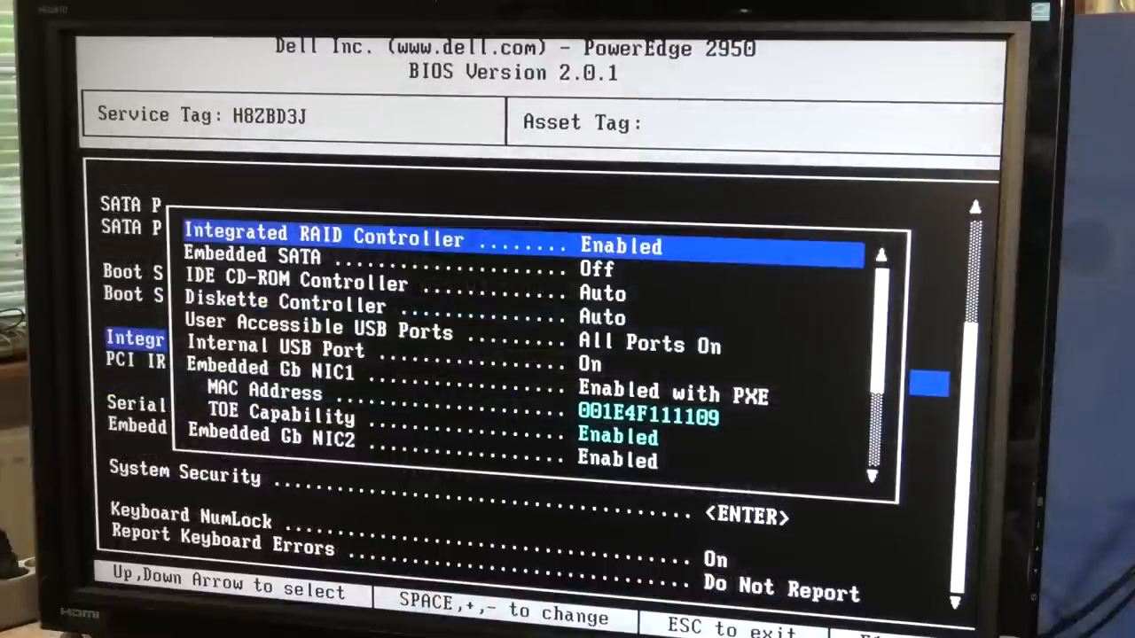
key("Down")
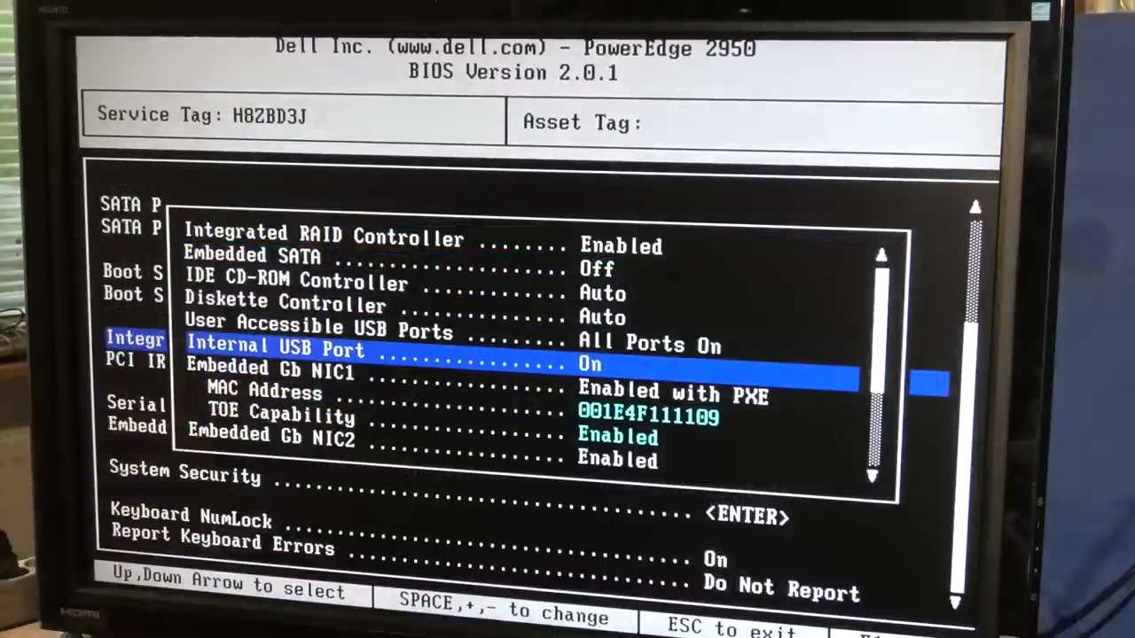
key("Down")
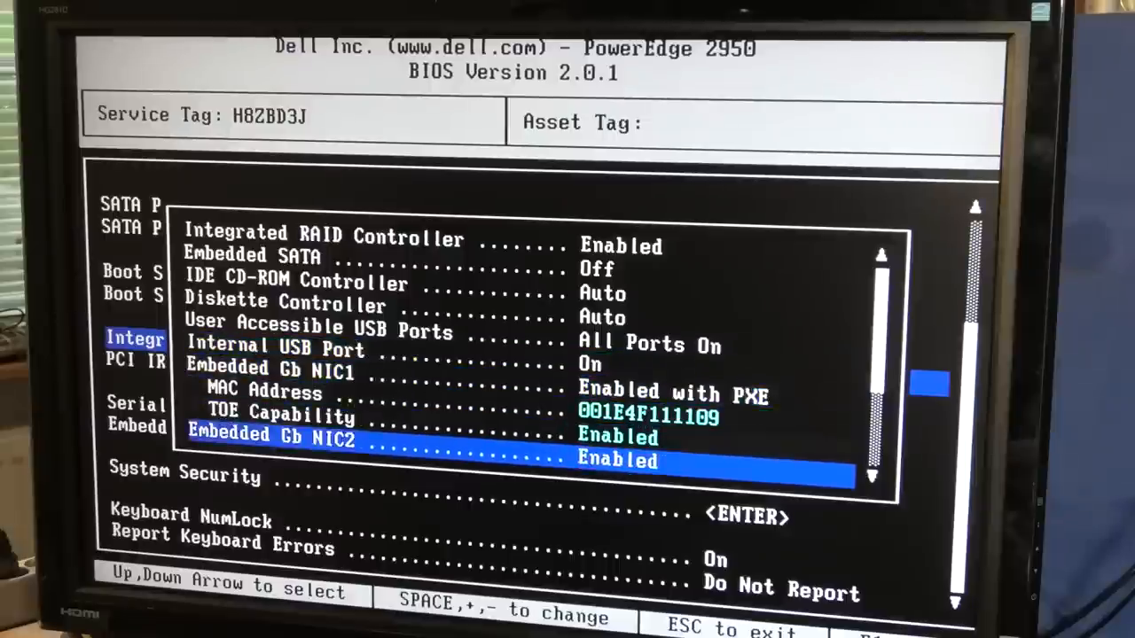
key("Escape")
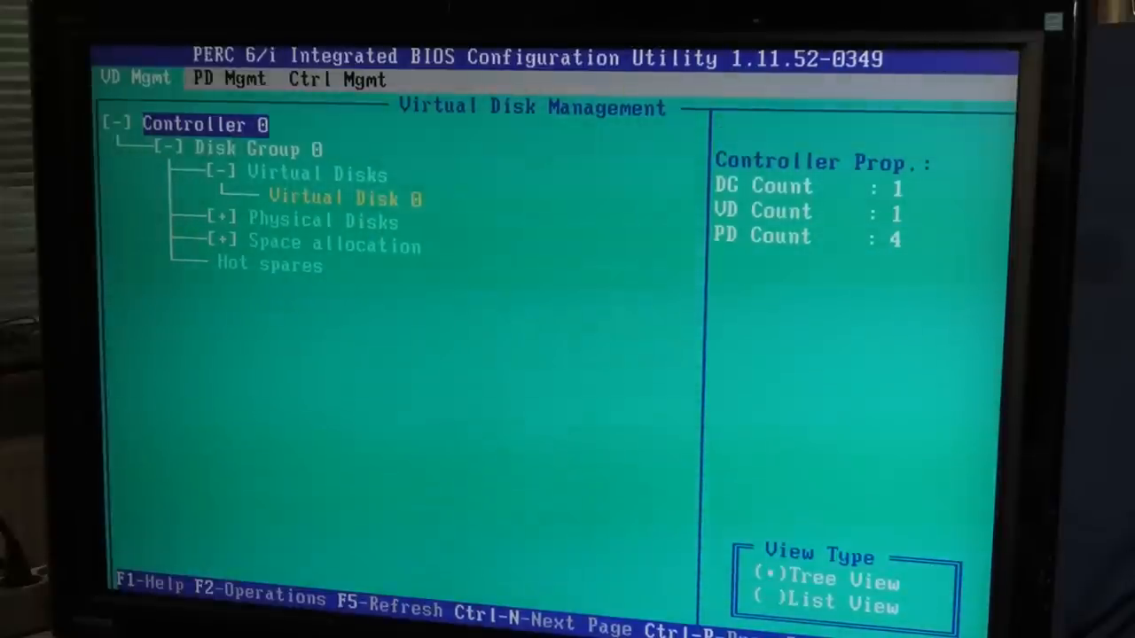
Delete the degraded RAID 10 Virtual Disk 0 and confirm erasing its data.
key("Down")
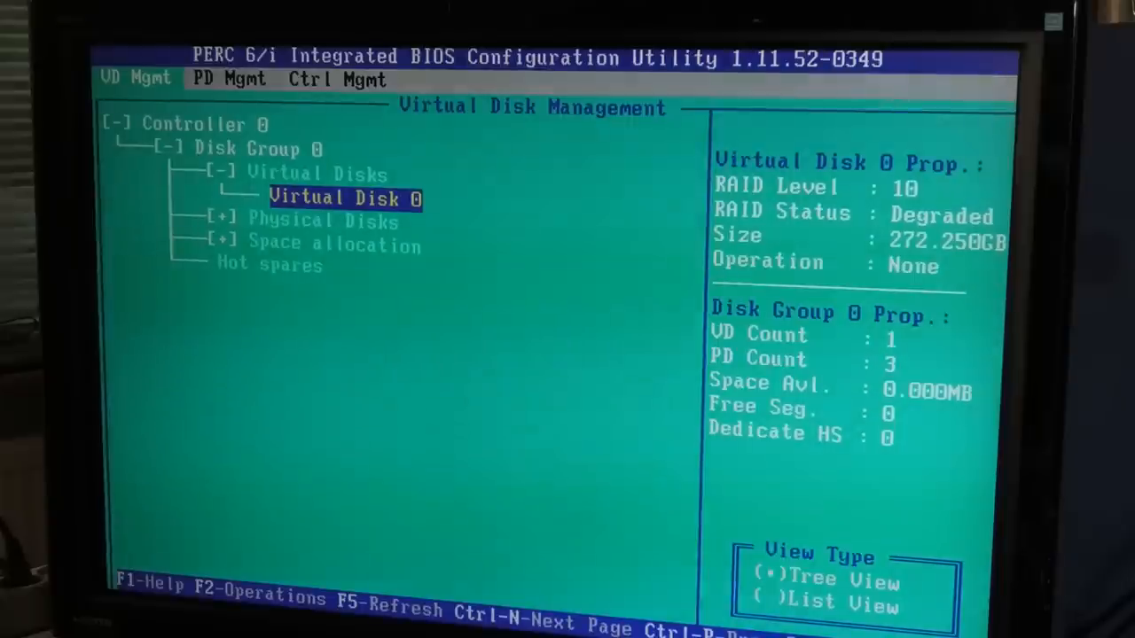
left_click(344, 198)
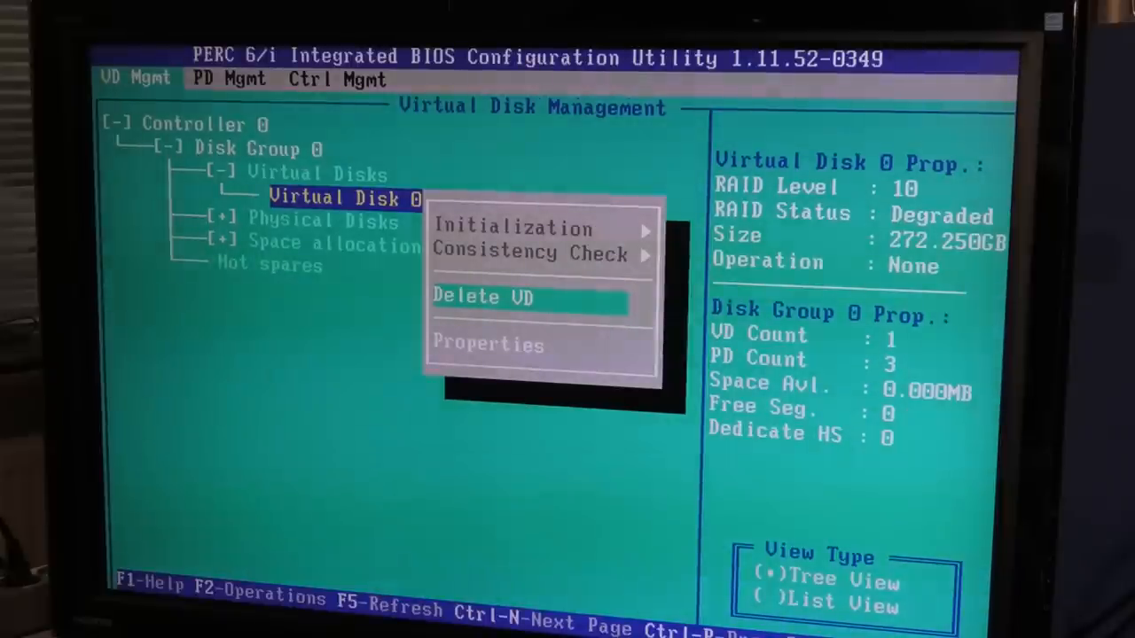
left_click(481, 296)
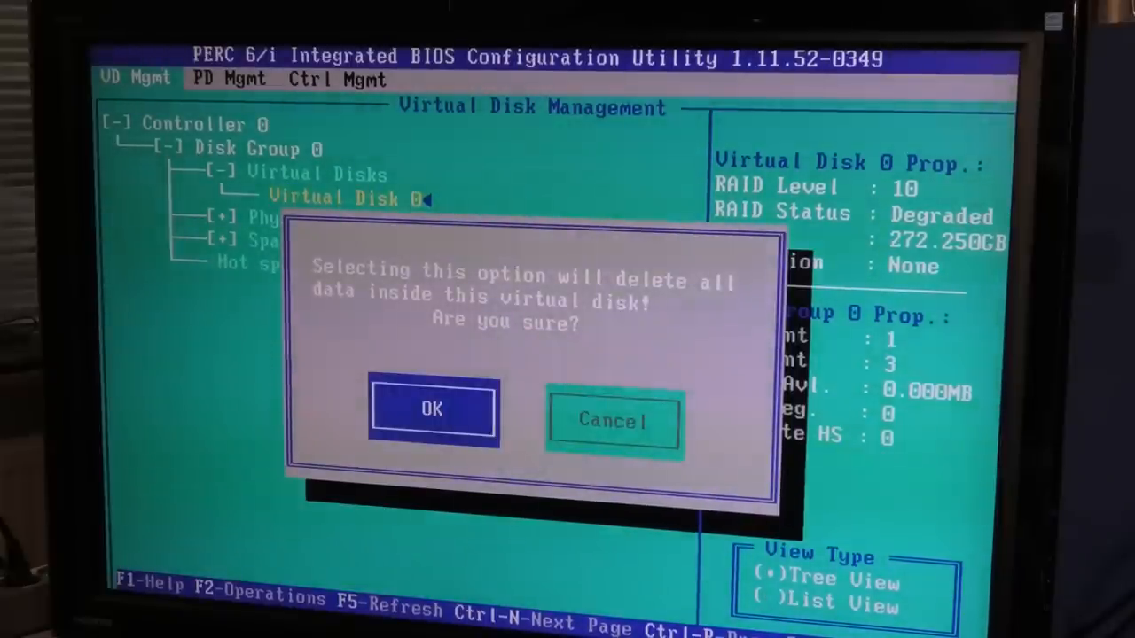
left_click(432, 409)
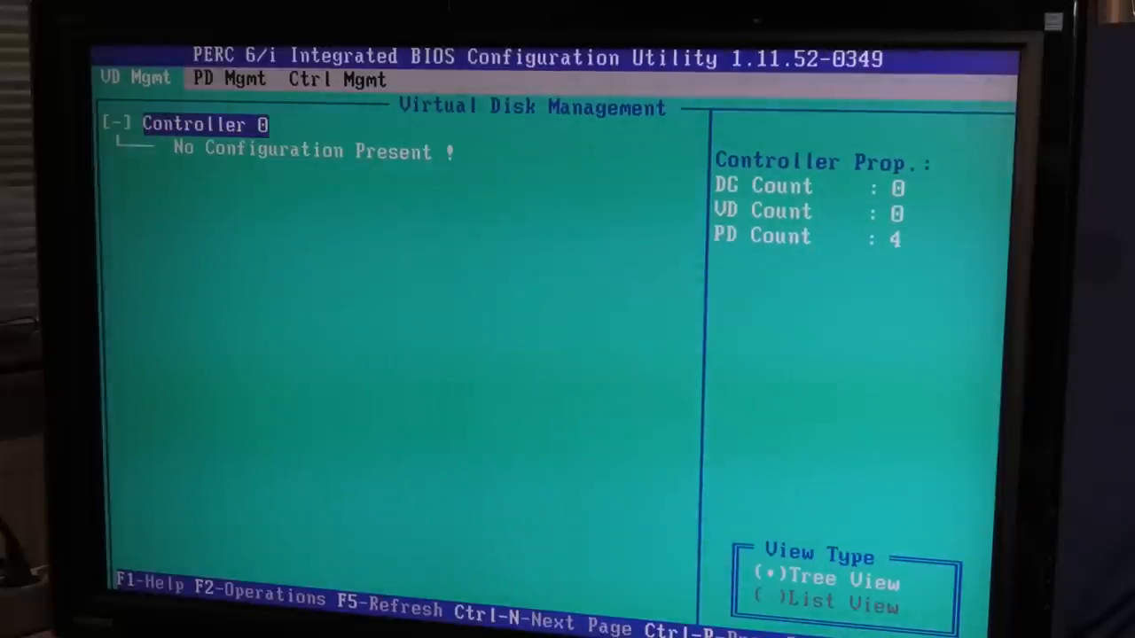
From the empty No Configuration Present entry, choose Create New VD.
key("Down")
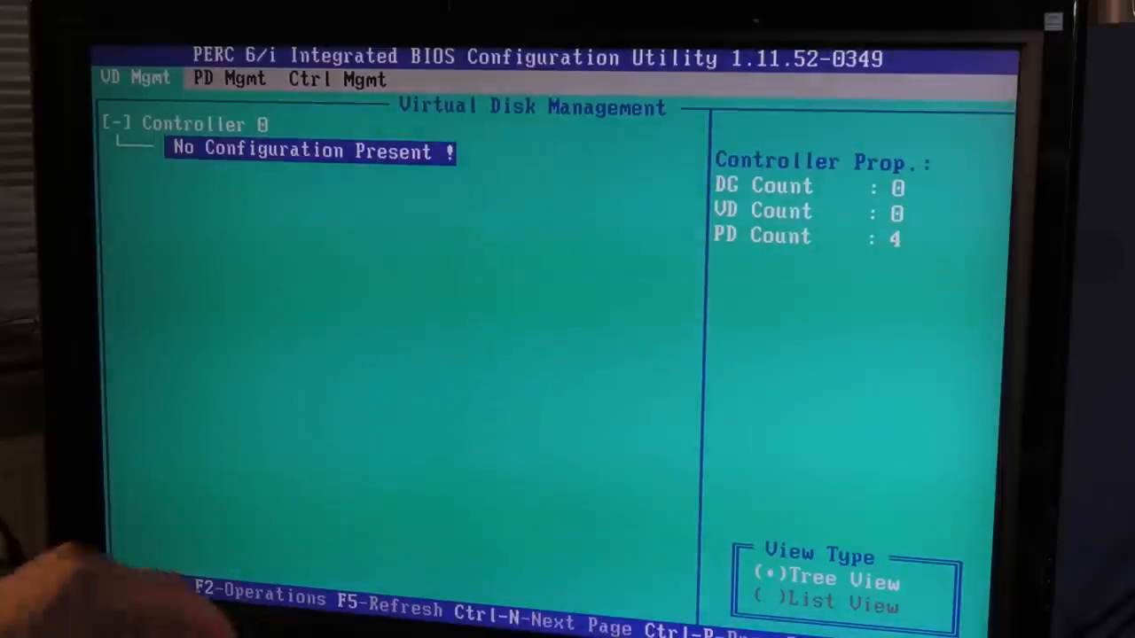
key("F2")
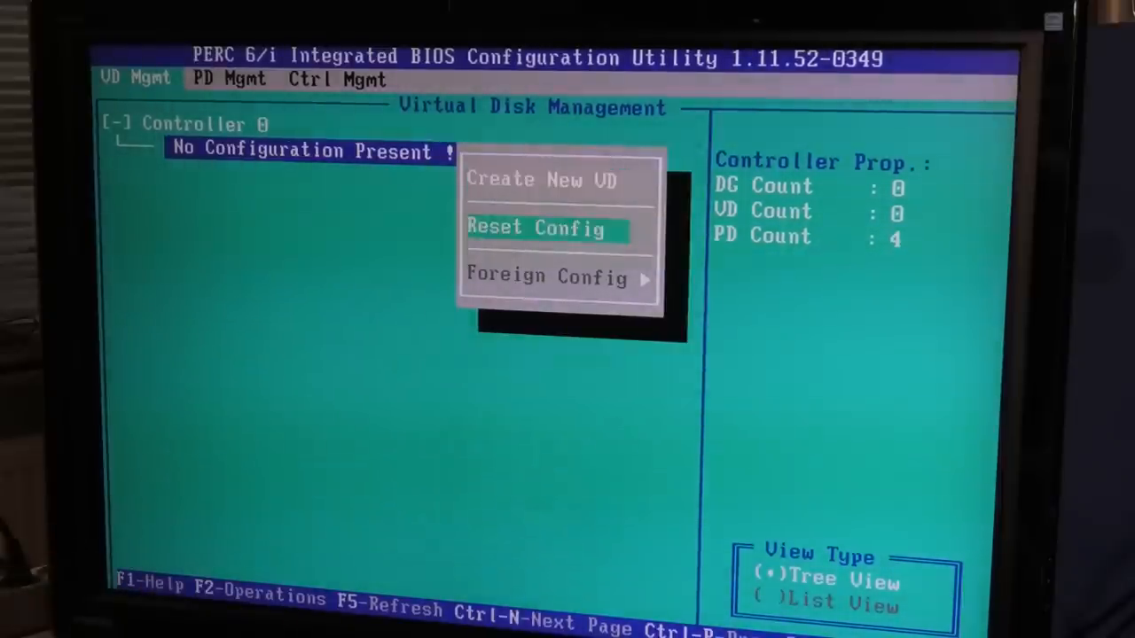
key("up")
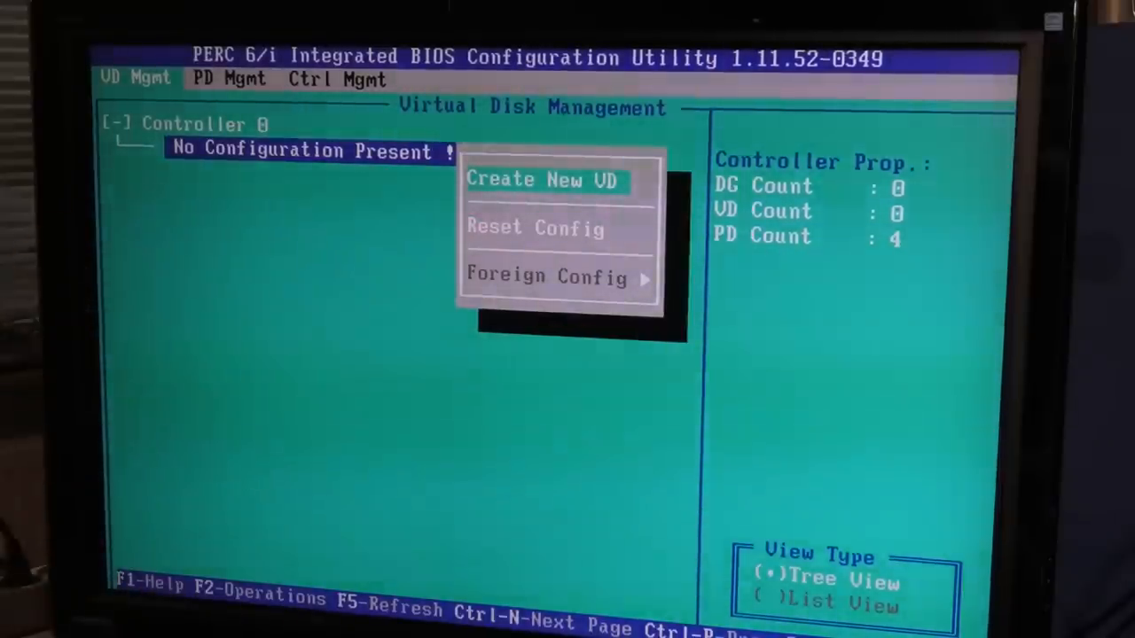
left_click(543, 179)
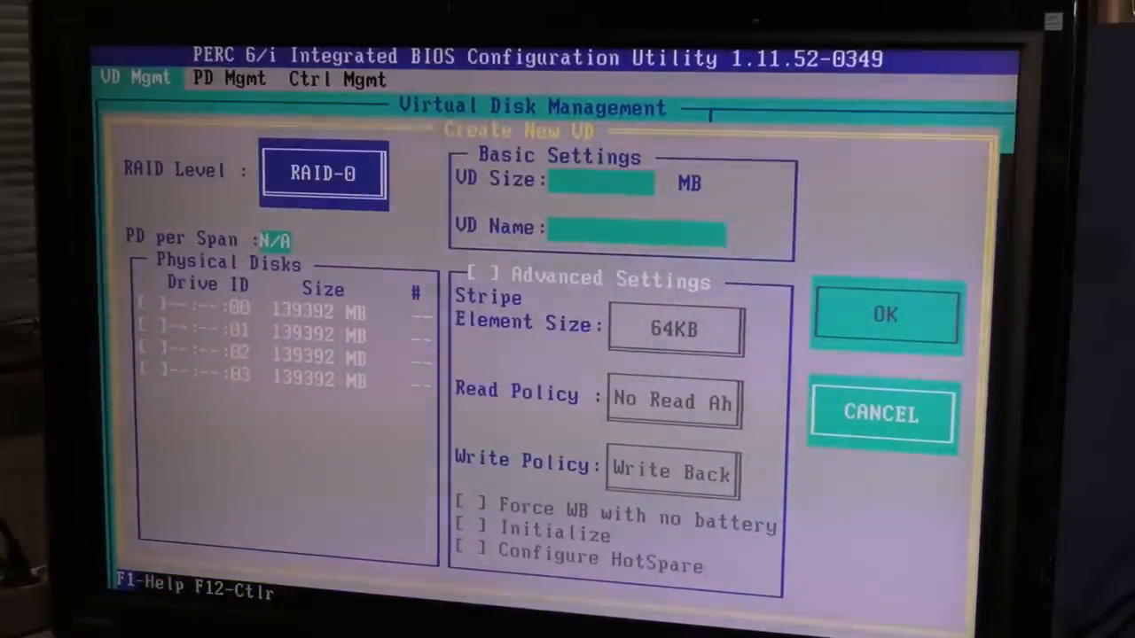
Build a RAID-5 disk 'My PlayHouse' on four drives and acknowledge the initialization notice.
left_click(322, 172)
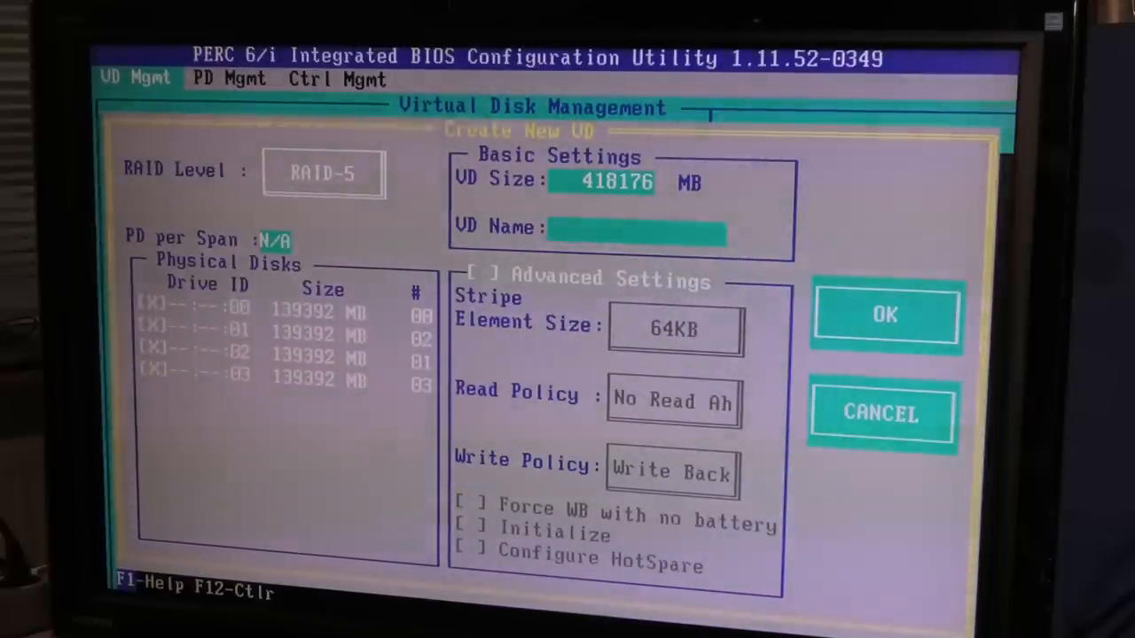
type("M")
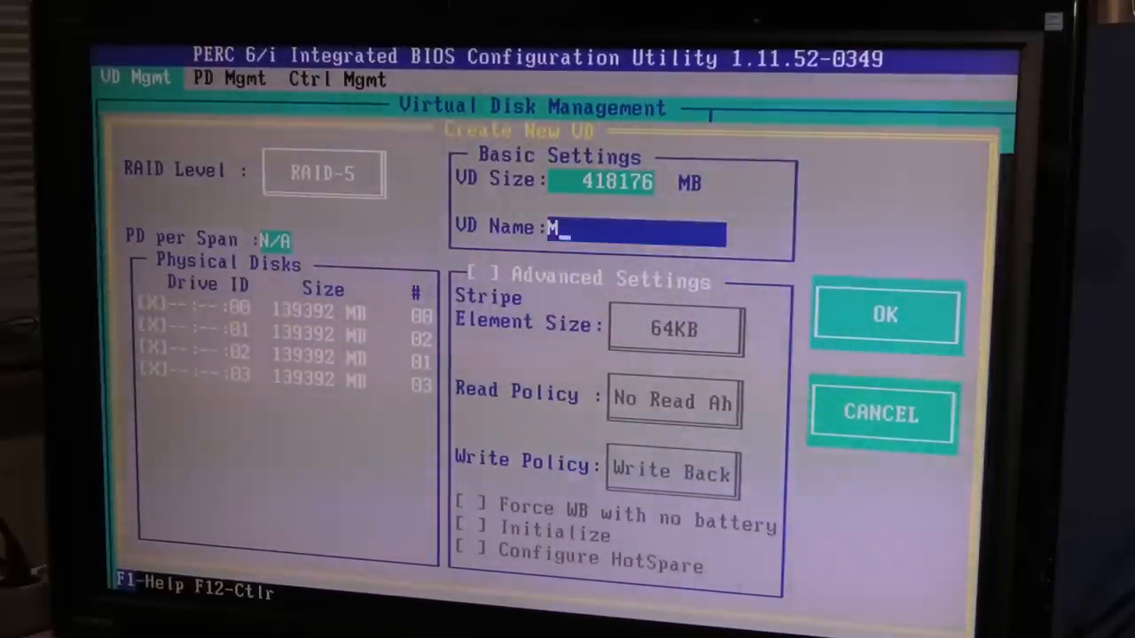
type("y PlayHous")
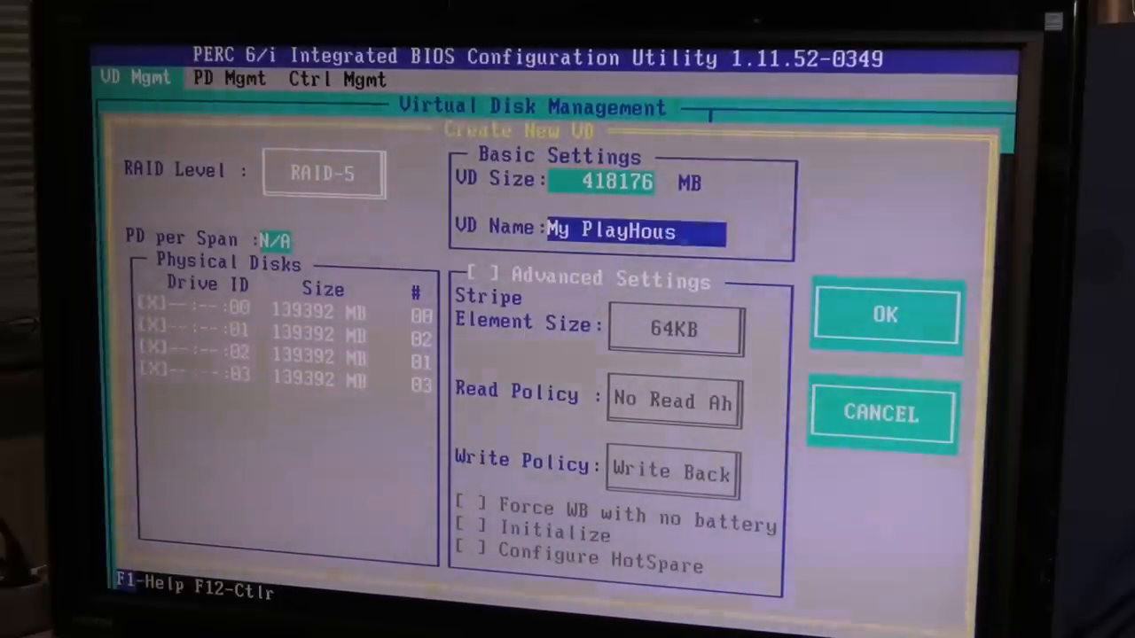
type("ss")
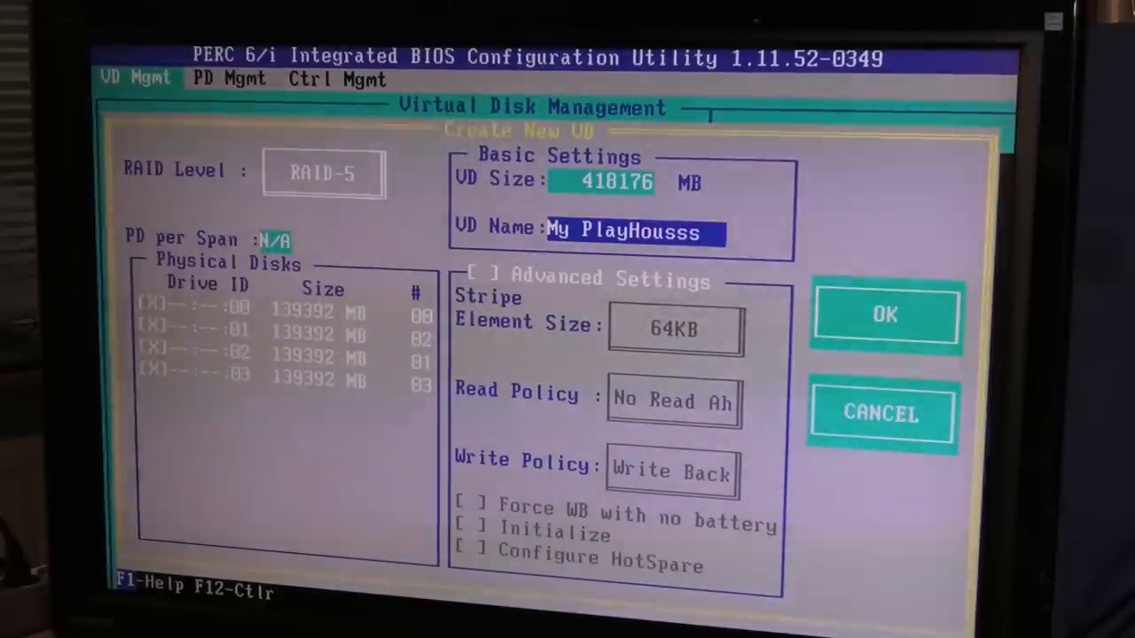
key("Backspace")
type("e")
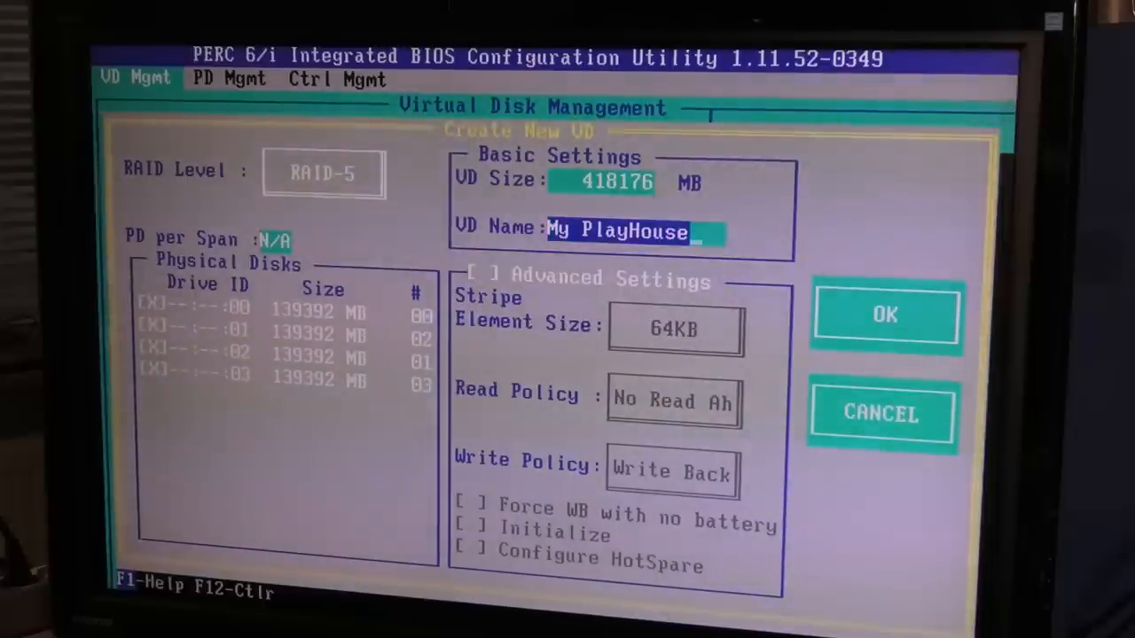
left_click(884, 314)
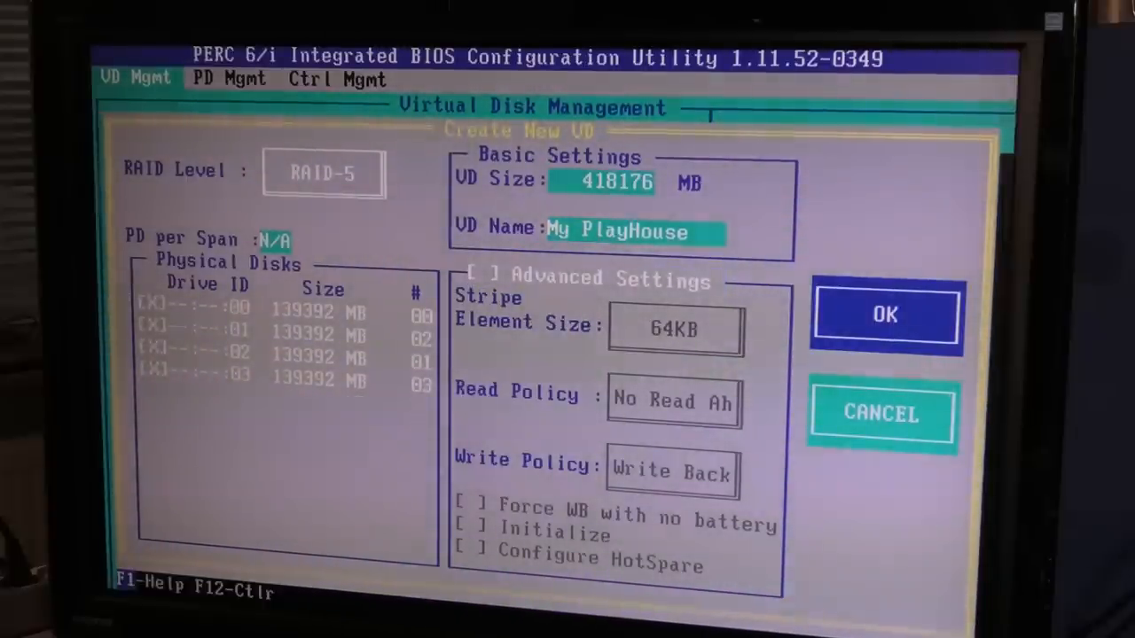
left_click(885, 315)
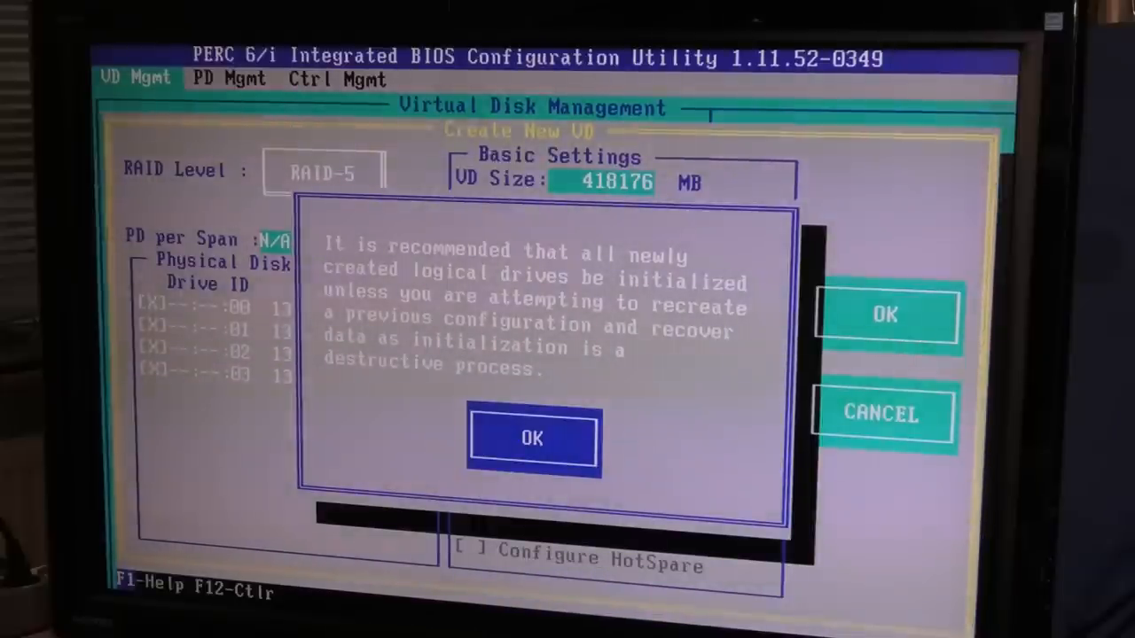
left_click(531, 438)
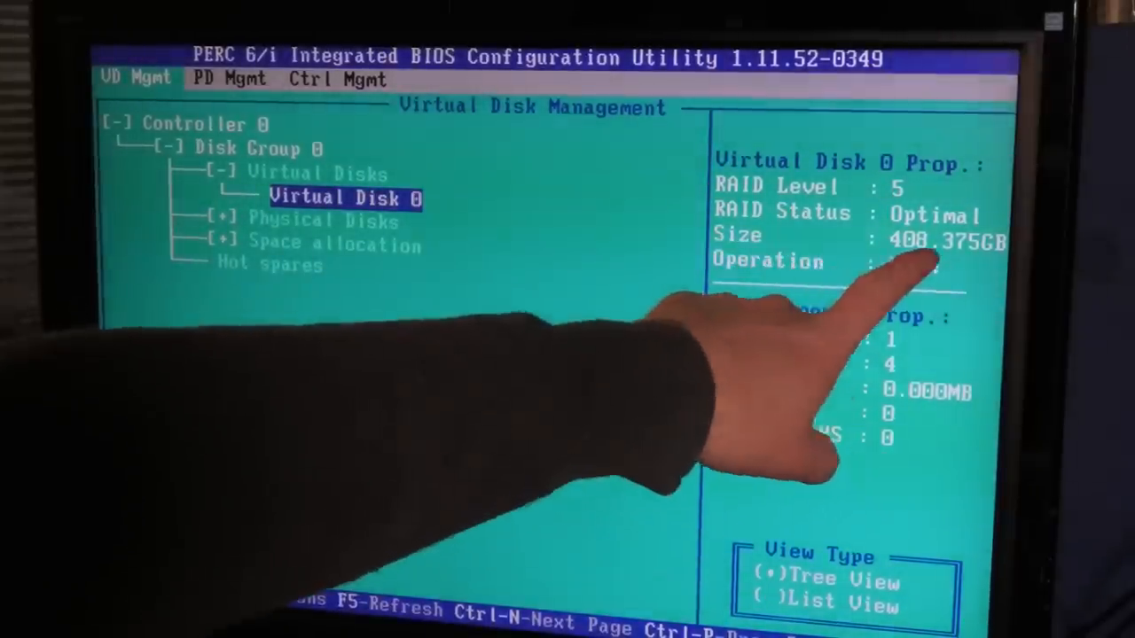
mouse_move(567, 355)
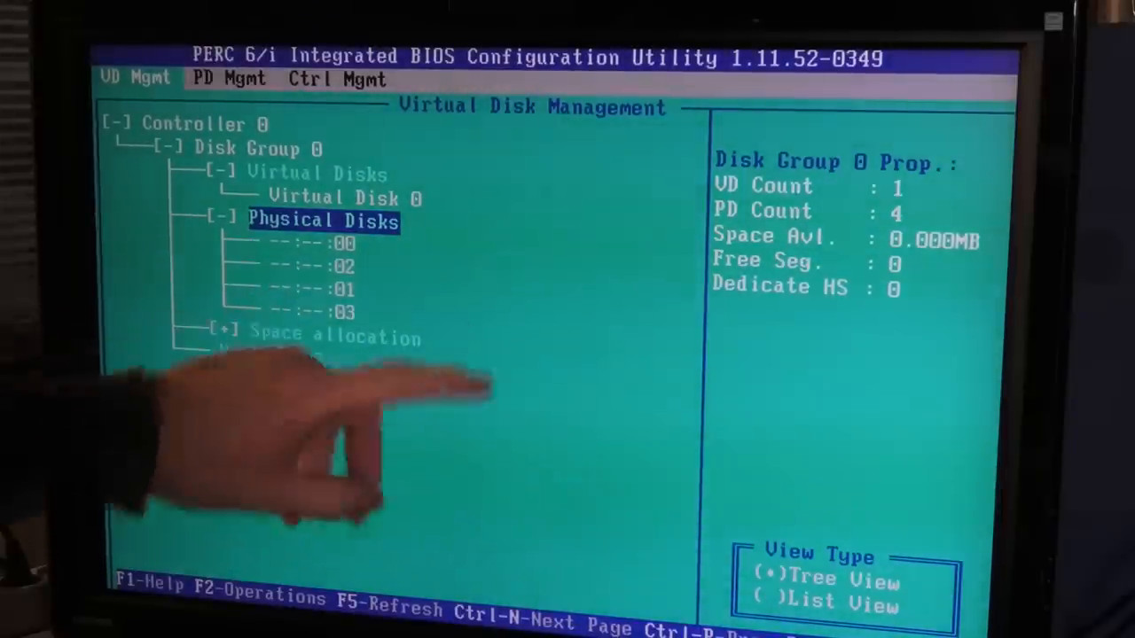
Leave the PERC 6/i utility, confirming both exit prompts so the server reboots.
key("Escape")
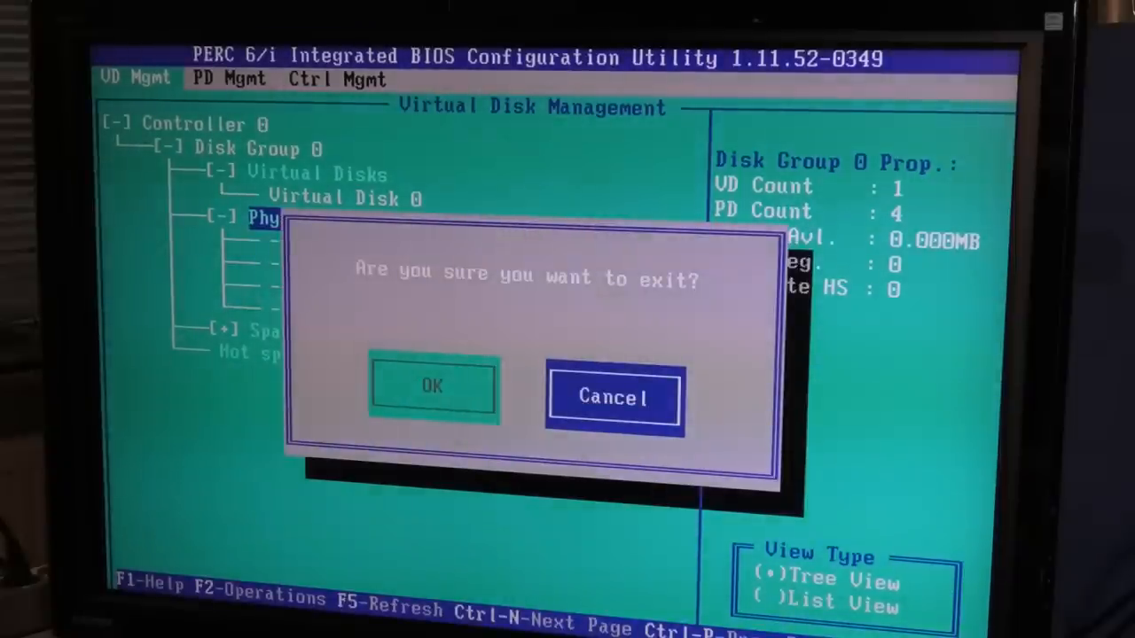
left_click(613, 398)
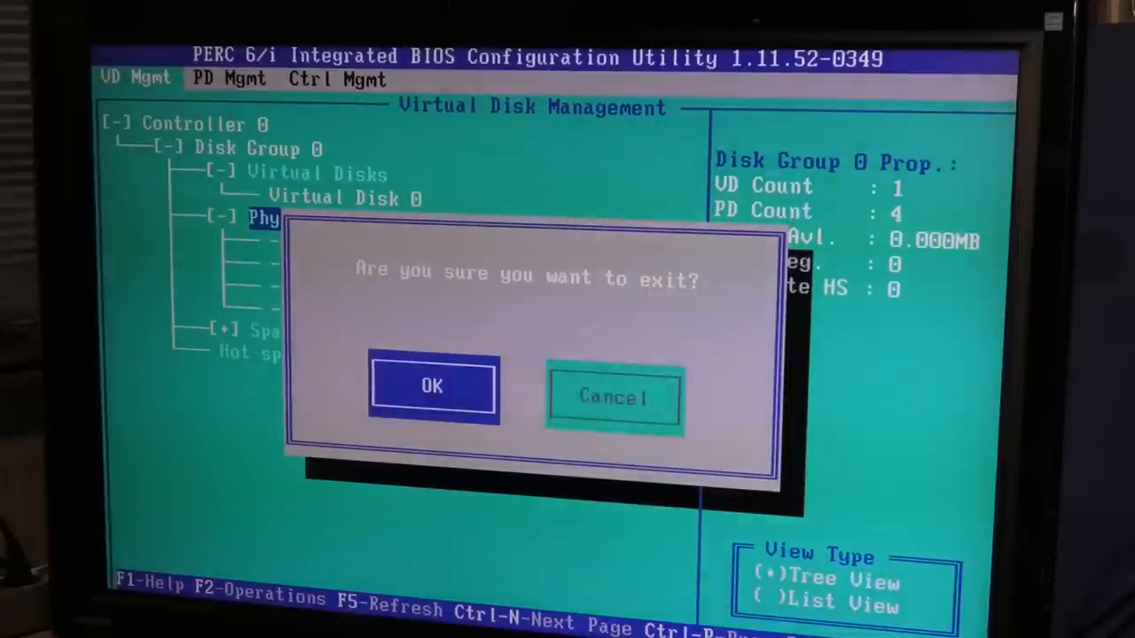
left_click(431, 387)
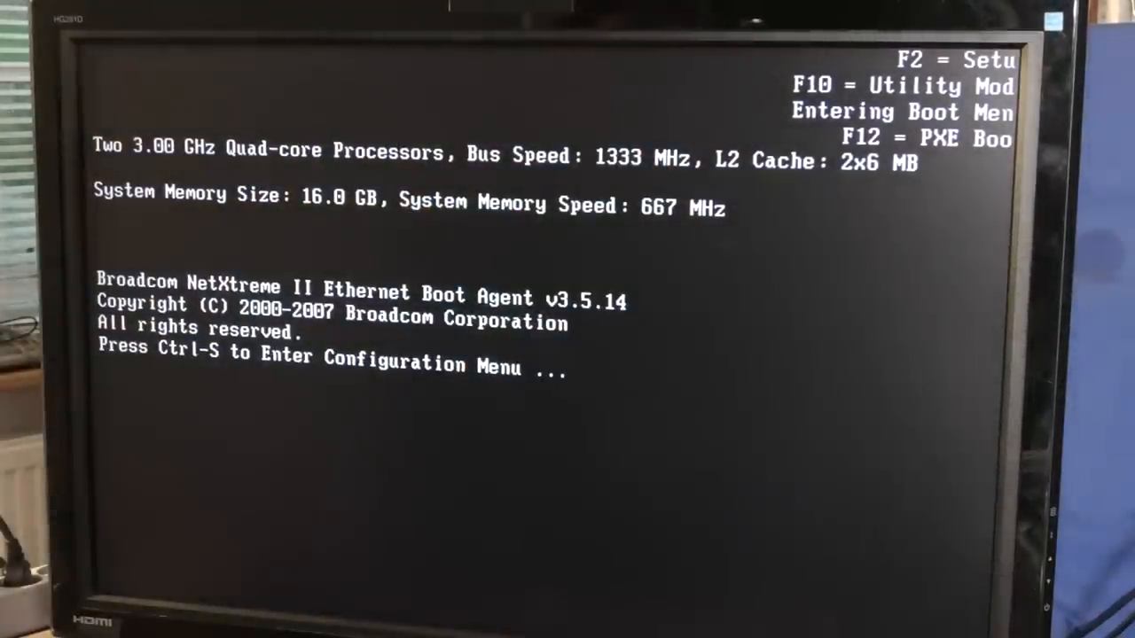
Boot once from the front USB drive via the boot device menu.
key("f12")
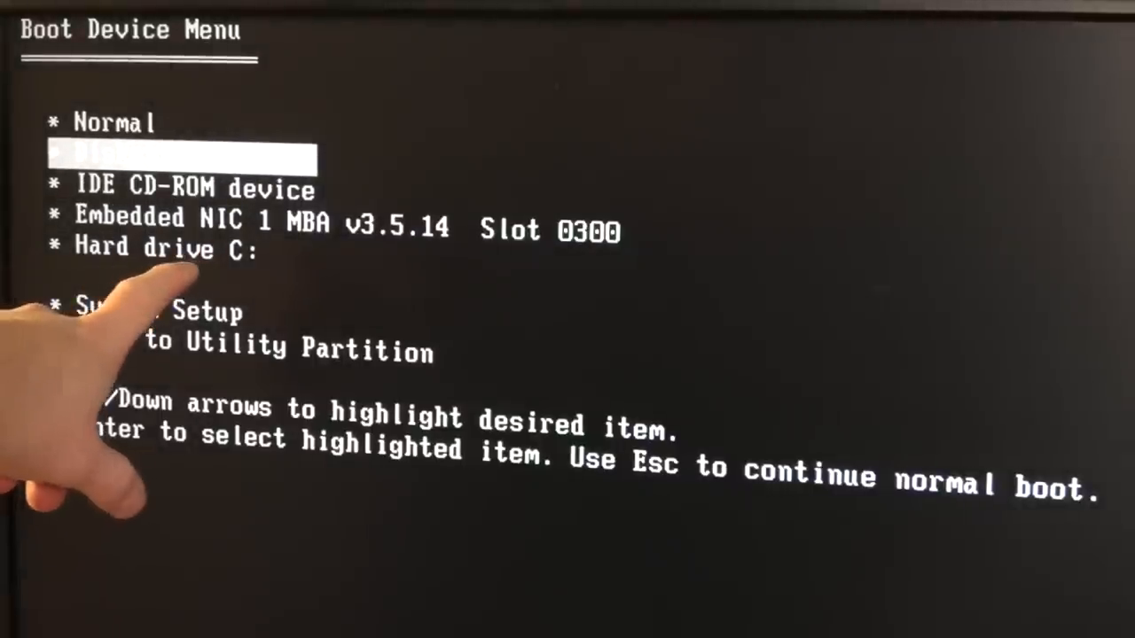
key("Down")
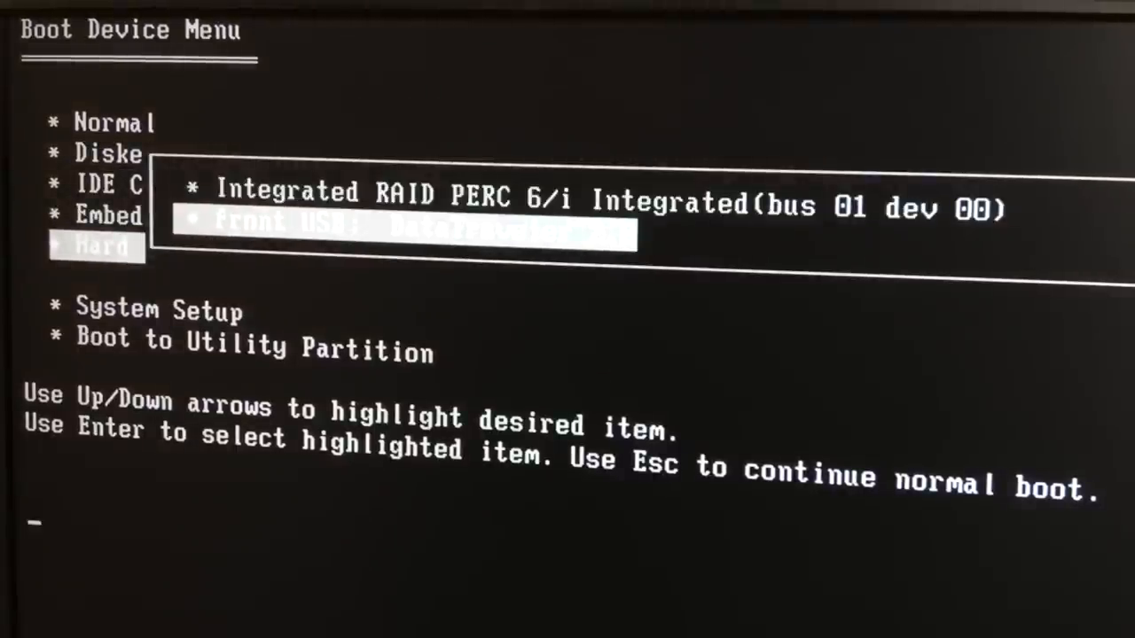
key("enter")
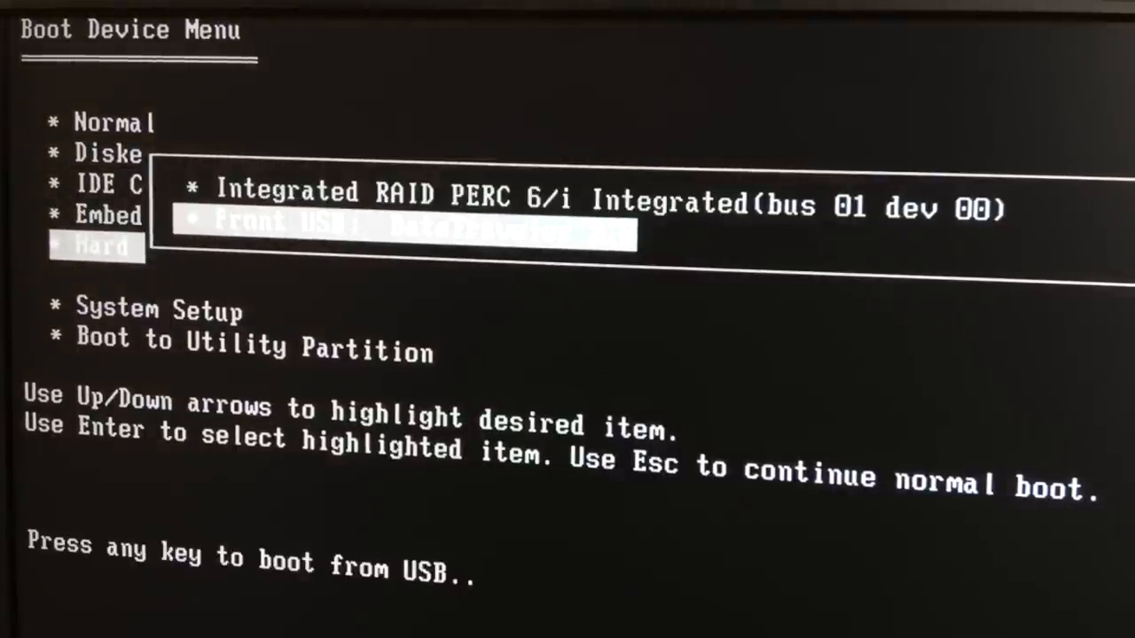
key("enter")
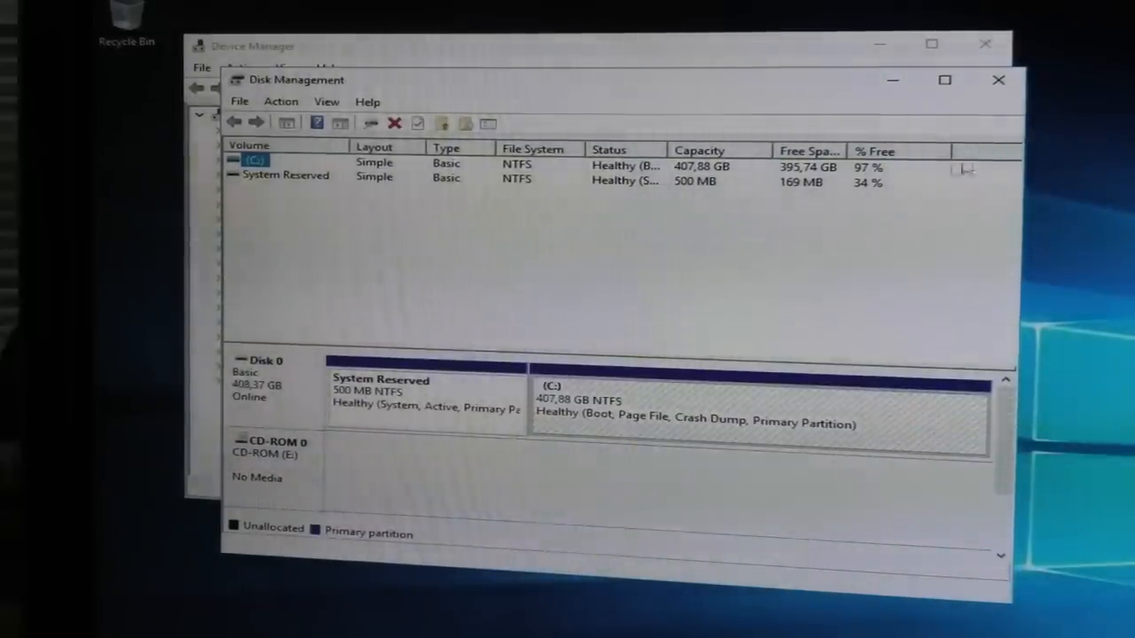
Close Disk Management and Device Manager, then view memory details in Task Manager Performance.
left_click(998, 80)
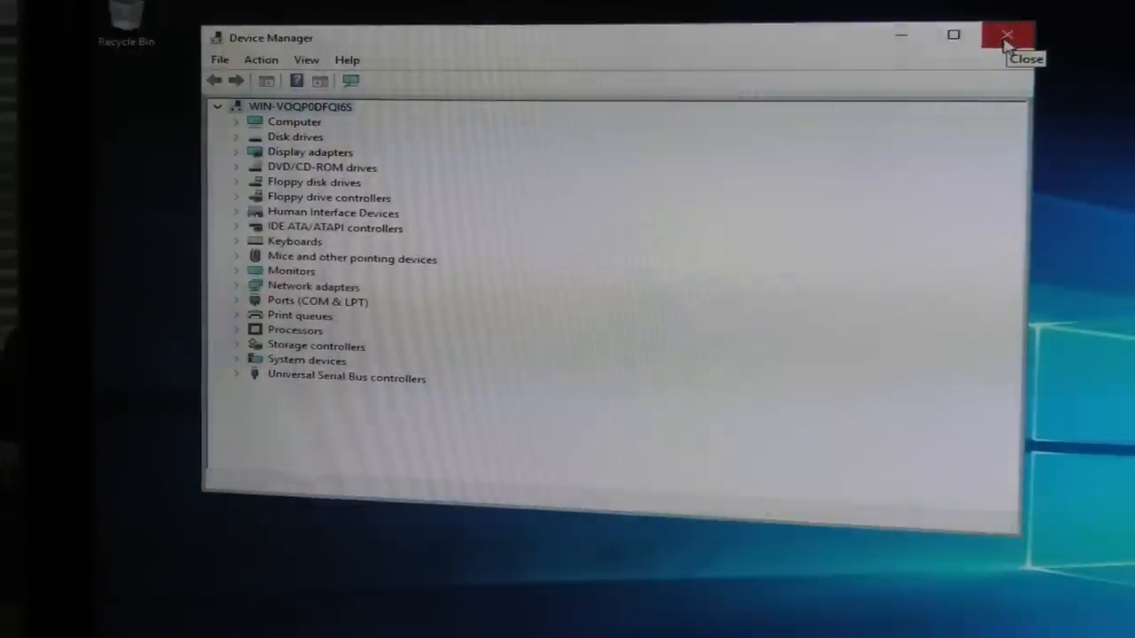
left_click(1007, 35)
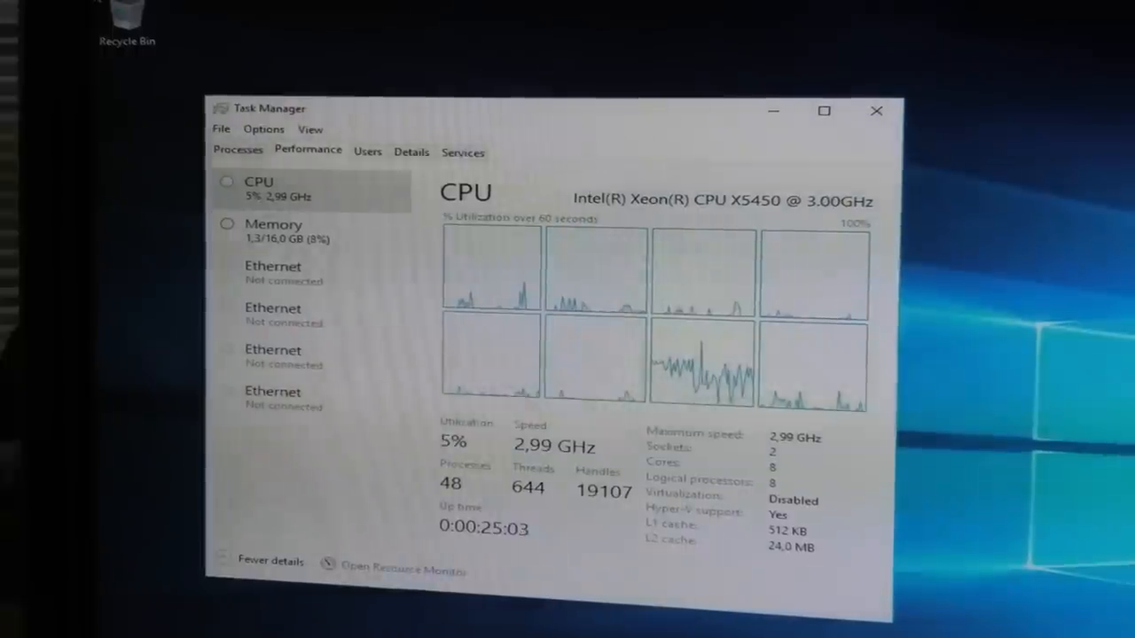
left_click(273, 230)
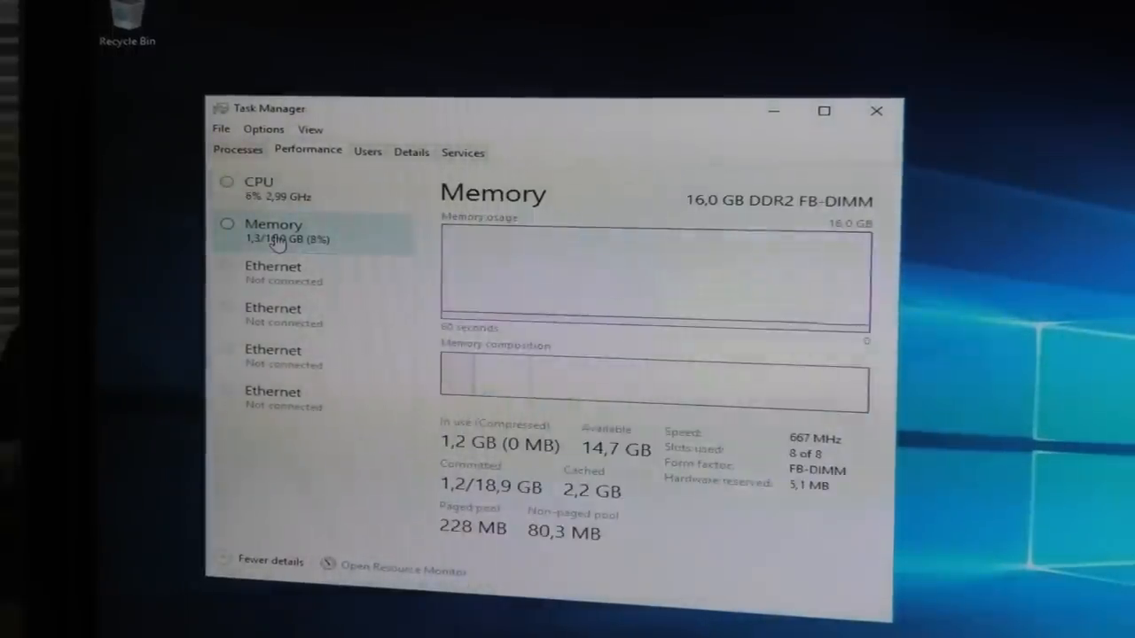